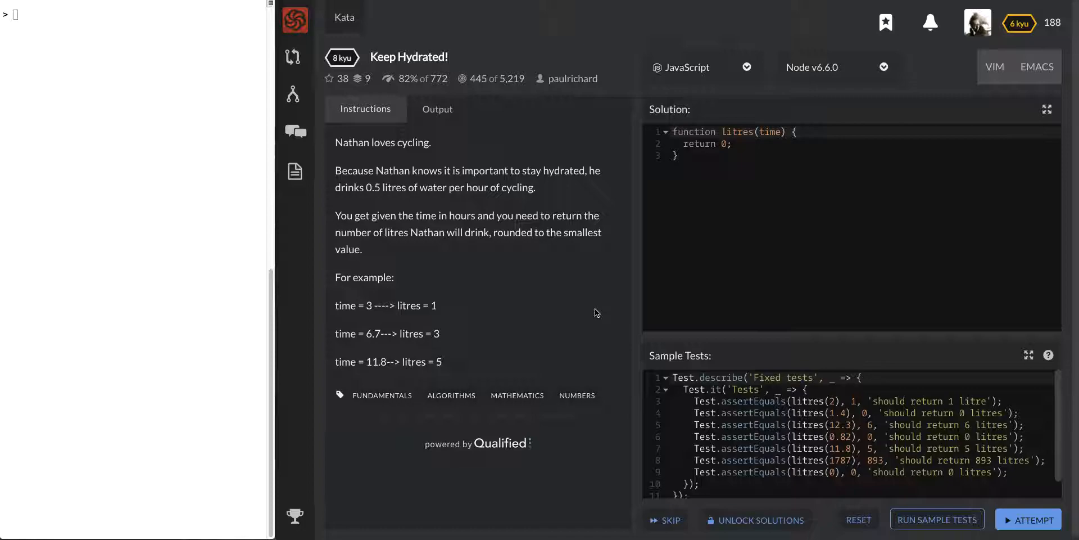
pyautogui.moveTo(435, 226)
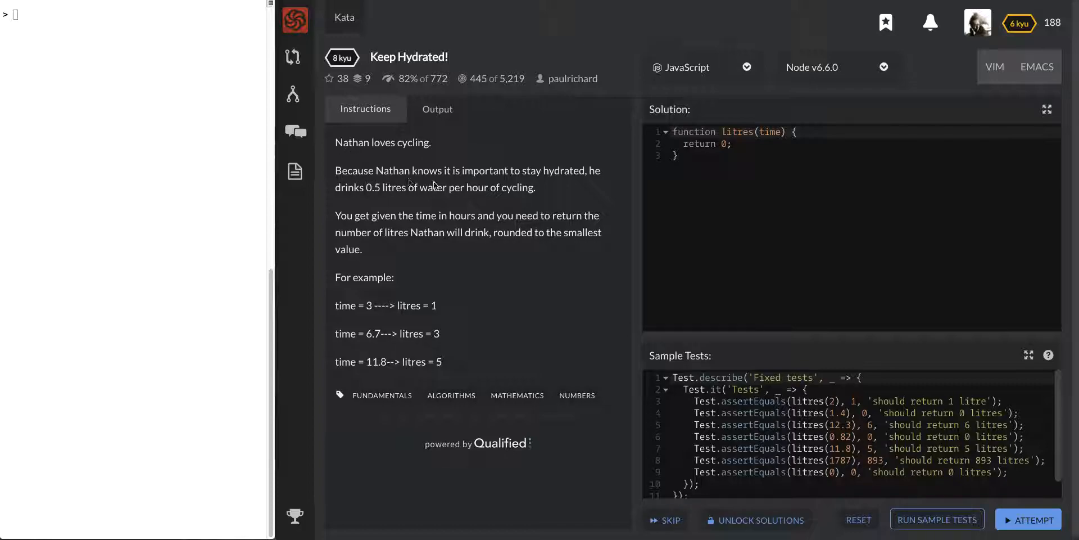
pyautogui.moveTo(418, 191)
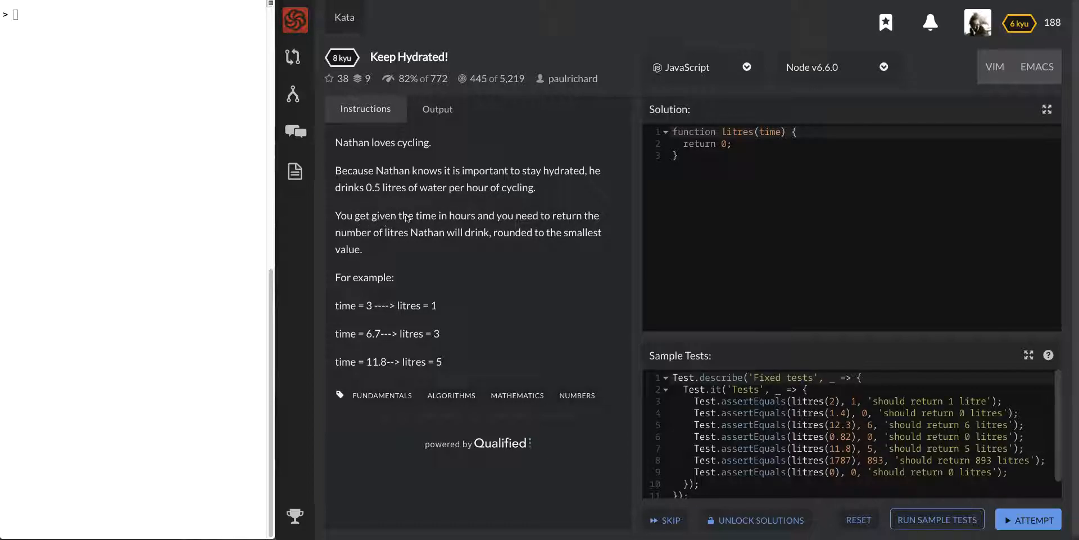
pyautogui.moveTo(360, 221)
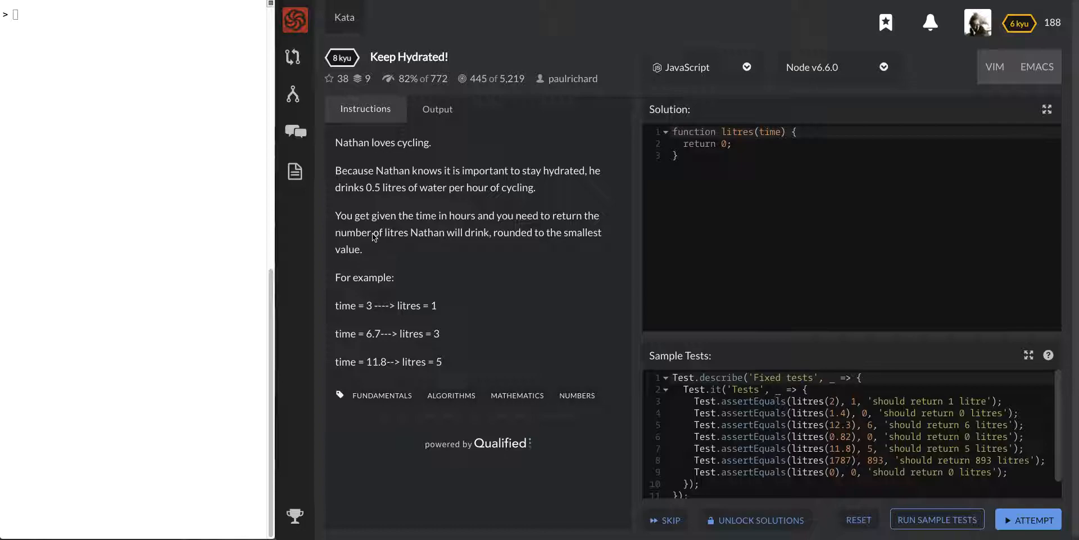
pyautogui.moveTo(390, 250)
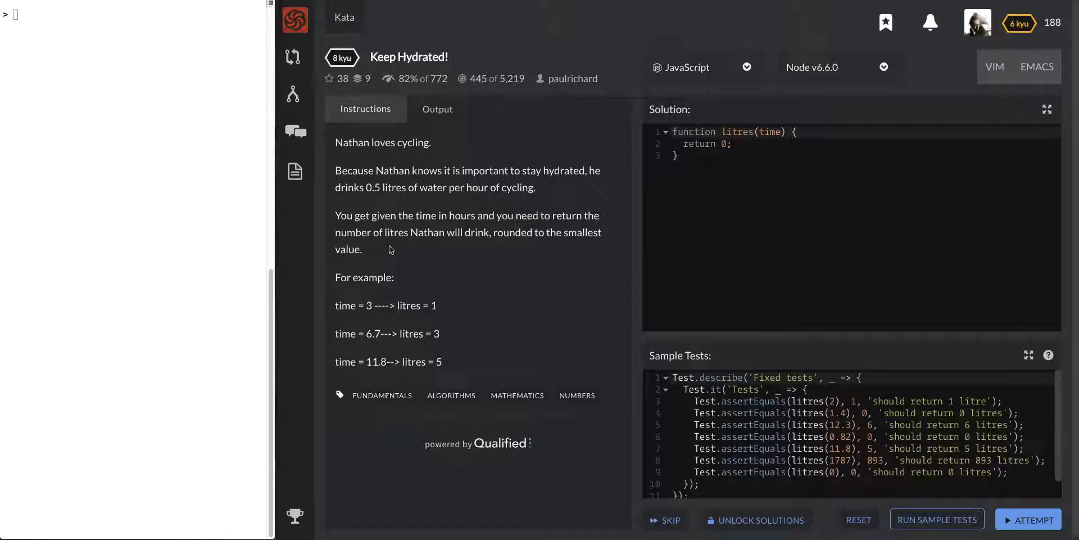
pyautogui.moveTo(418, 298)
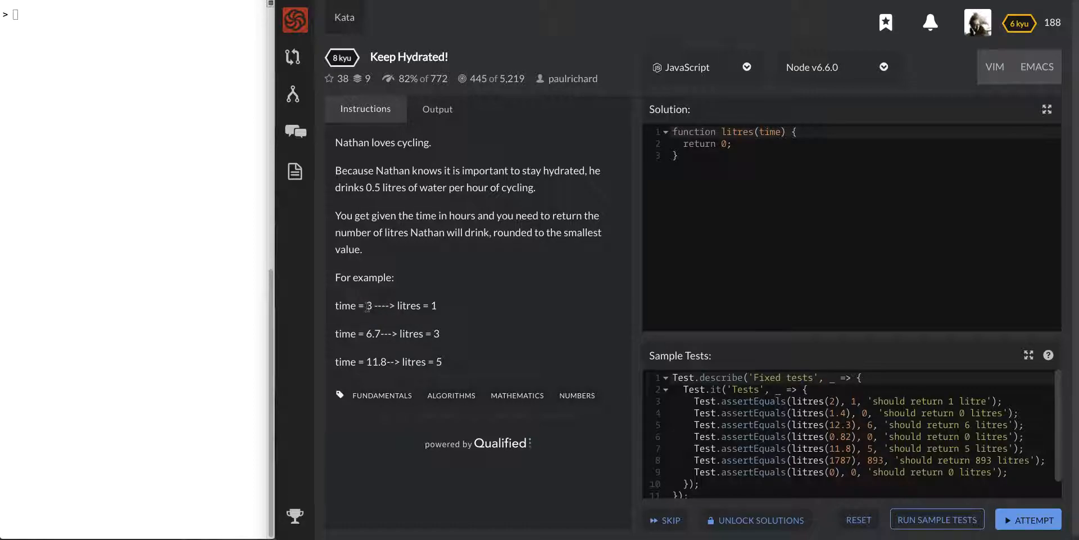
# Evaluate the example times 6.7 * .5 (3.35) and 11.8 * .5 (5.9) in the Node REPL
pyautogui.doubleClick(433, 305)
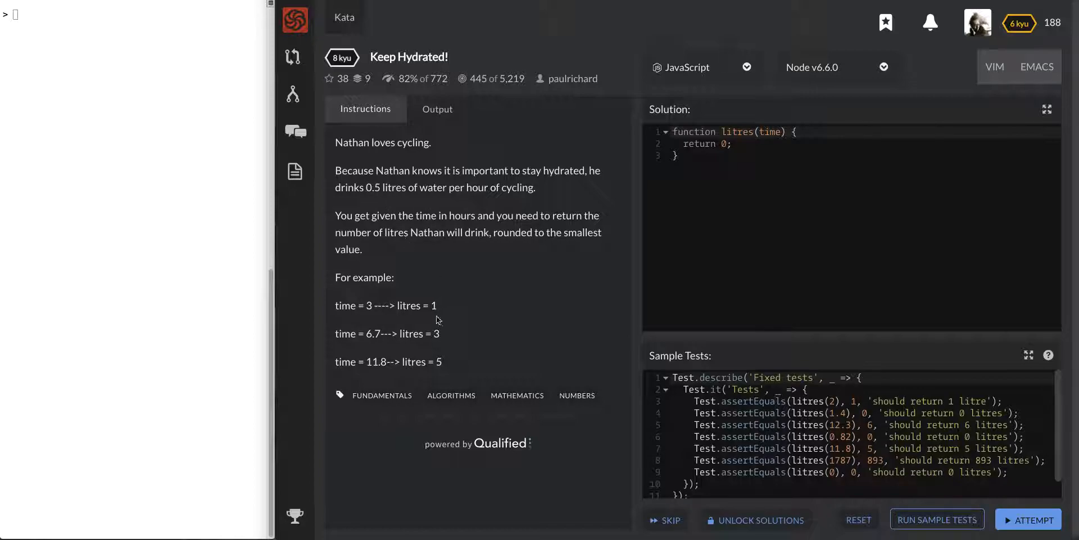
pyautogui.moveTo(445, 311)
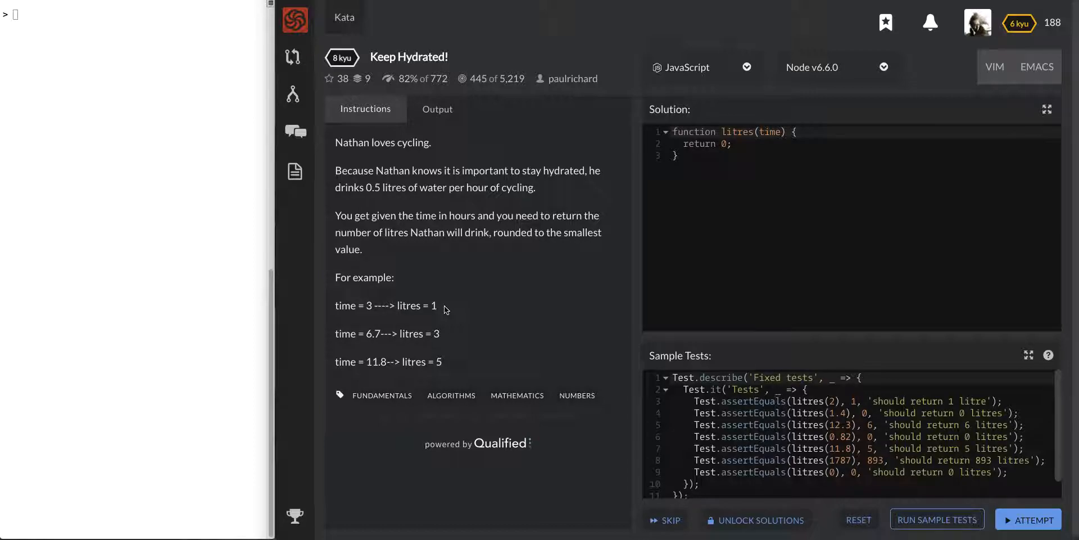
pyautogui.moveTo(396, 324)
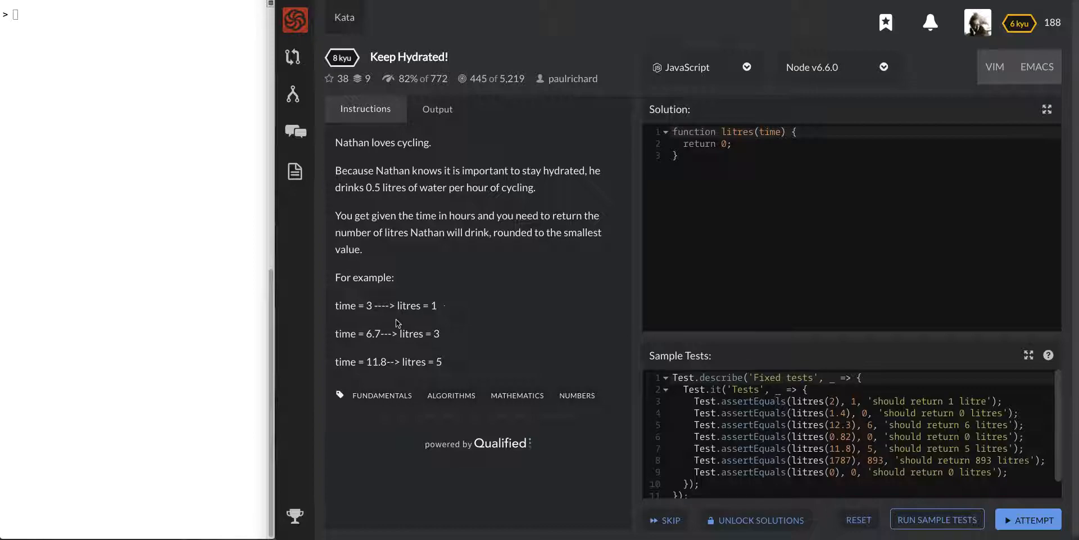
pyautogui.doubleClick(373, 333)
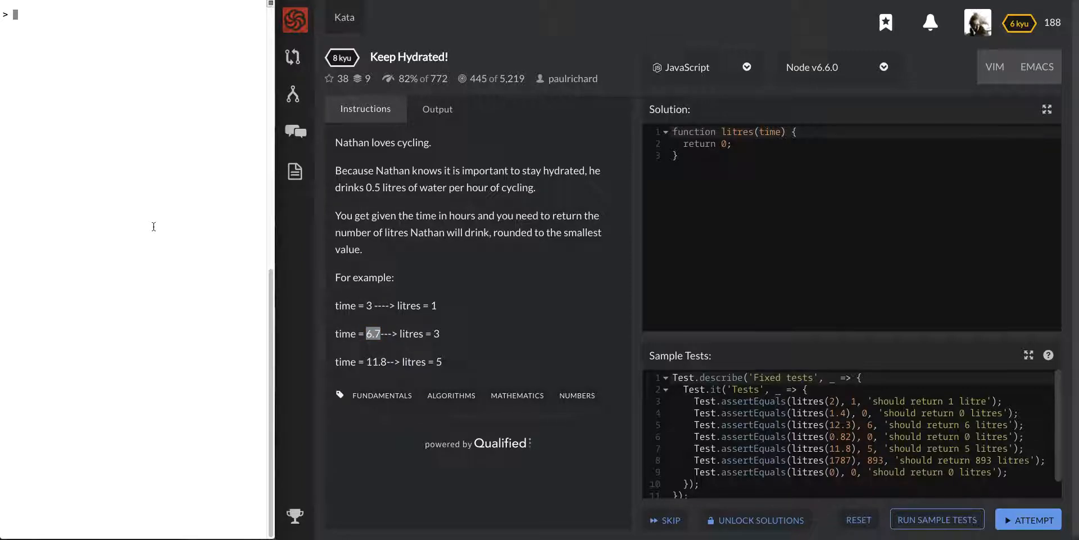
pyautogui.write('6.7 * .5')
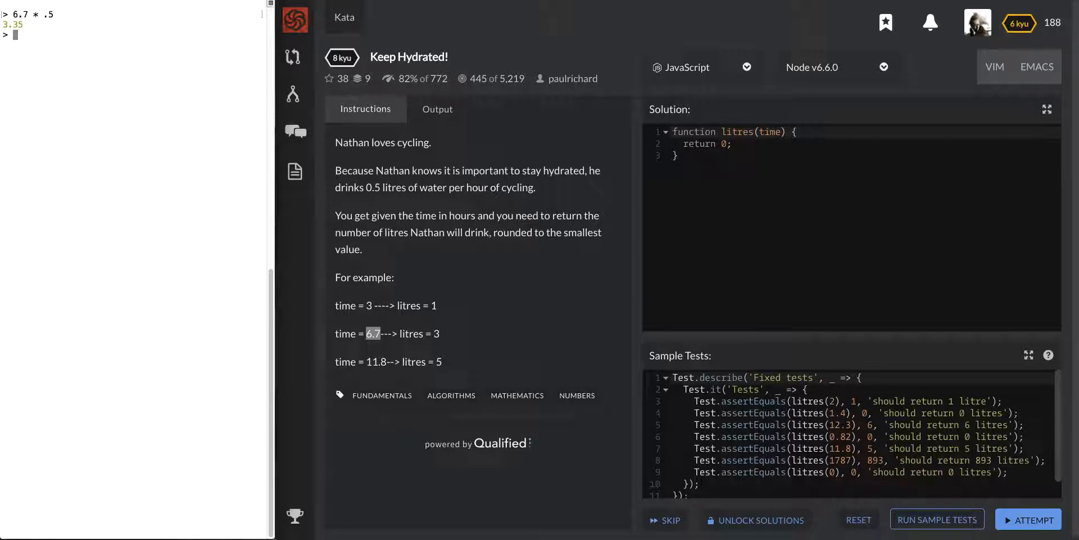
pyautogui.write('11.8 * .5')
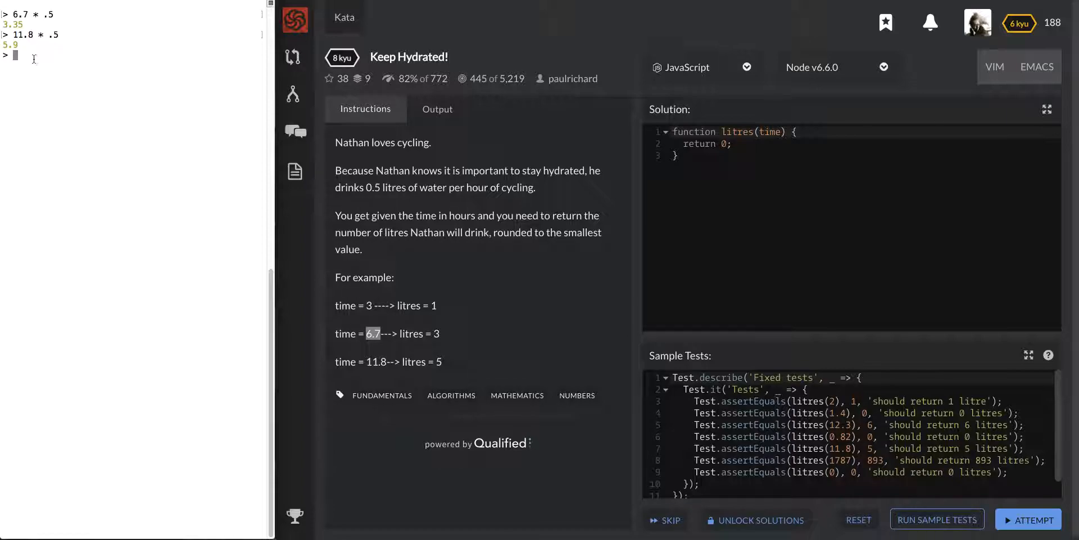
pyautogui.moveTo(491, 224)
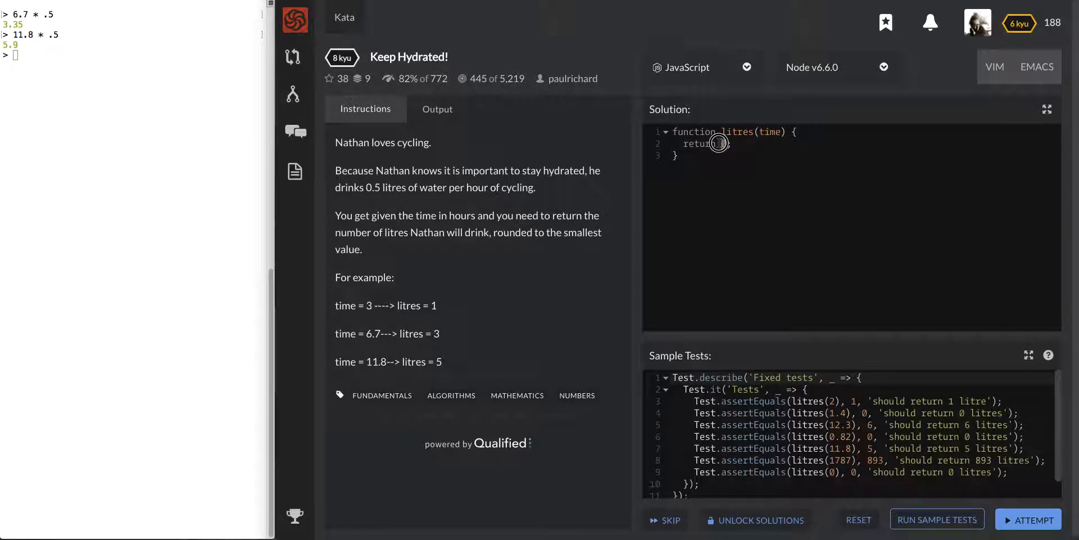
# Make litres return Math.floor(time * .5), confirming Math.floor(11.8 * .5) gives 5 in the REPL
pyautogui.write('time * .5')
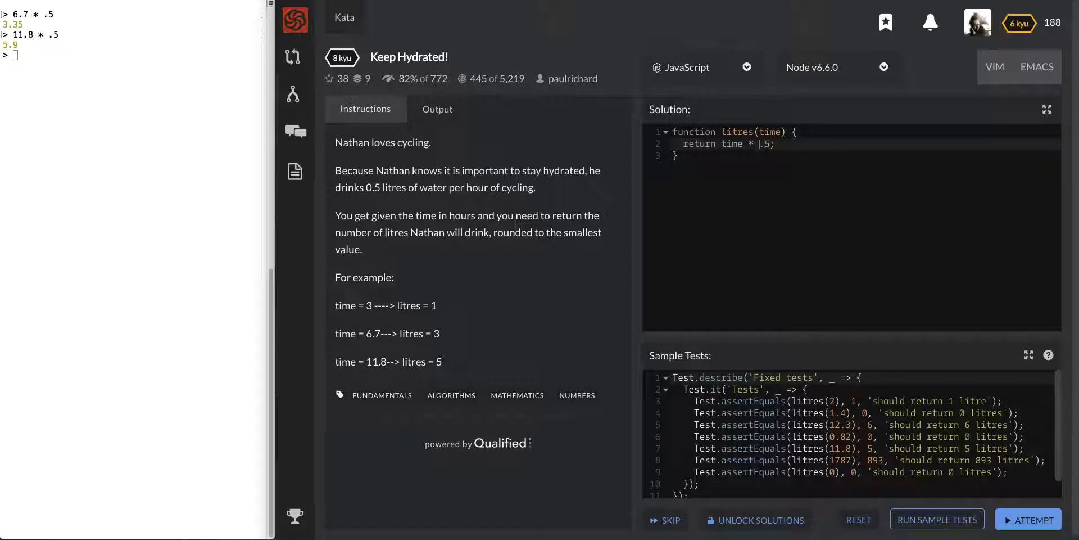
pyautogui.write('Math.floor(')
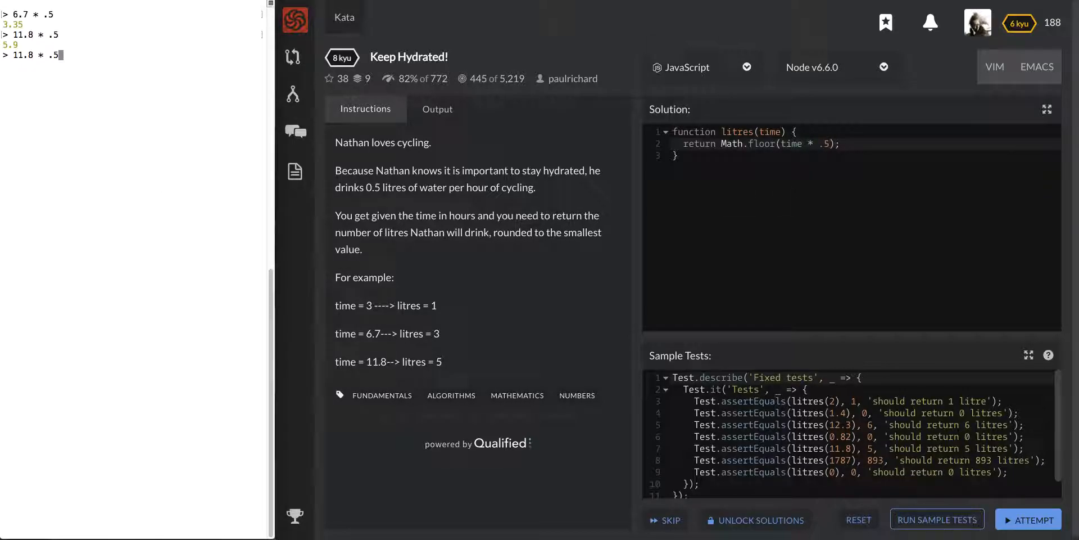
pyautogui.write('Math.floor(')
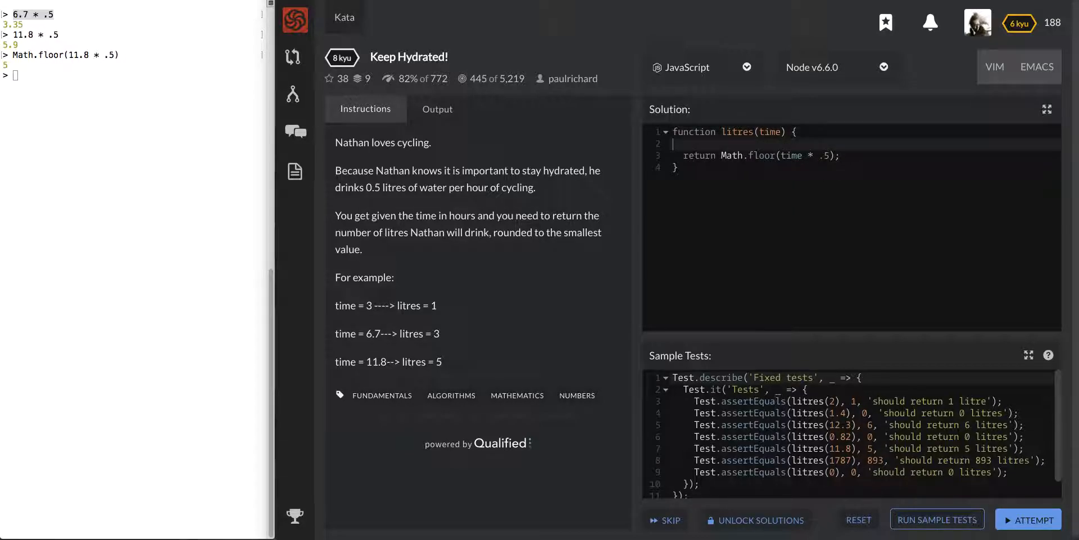
# Store time * .5 in a totalLiters variable and return Math.floor(totalLiters)
pyautogui.write('let')
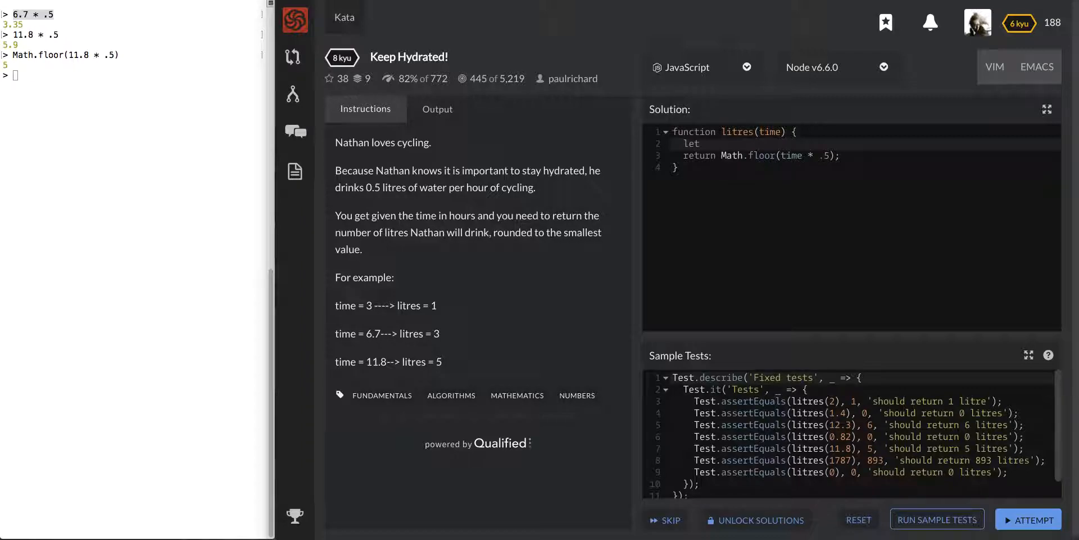
pyautogui.write('totalLiters =')
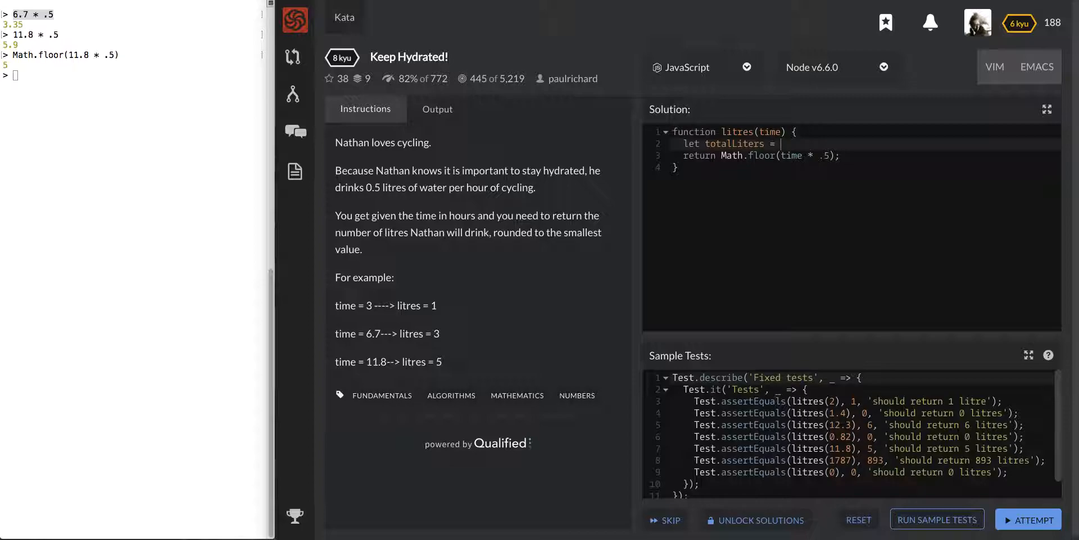
pyautogui.write('time * .5;')
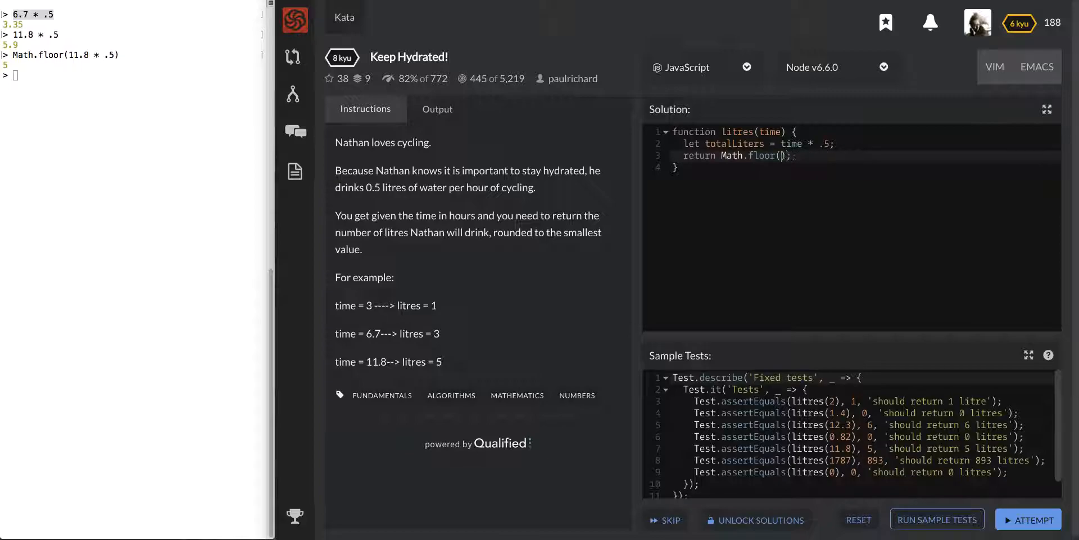
pyautogui.write('totalLiters')
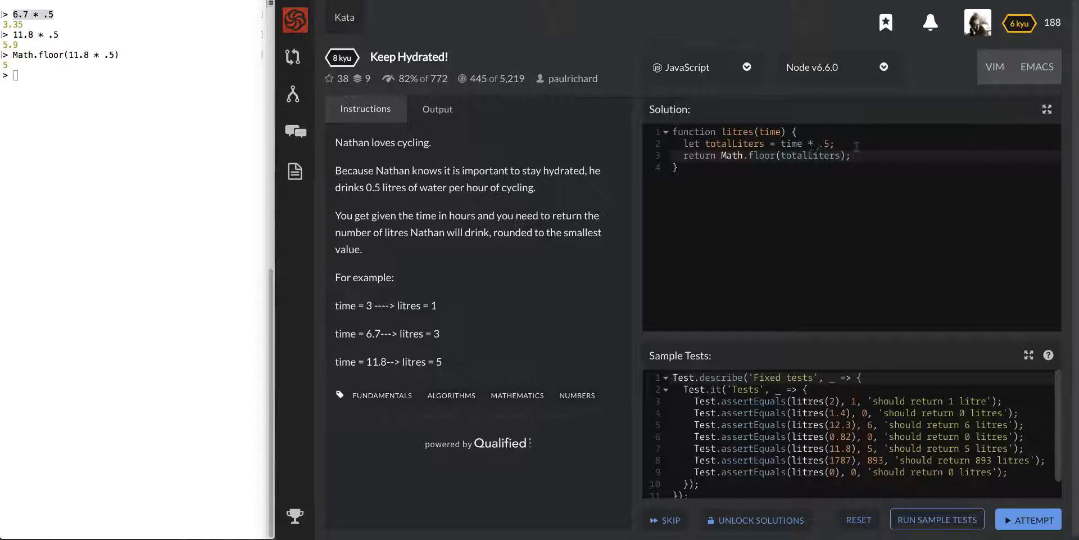
# Run the Attempt so all 47 tests pass, then submit the final solution
pyautogui.click(937, 520)
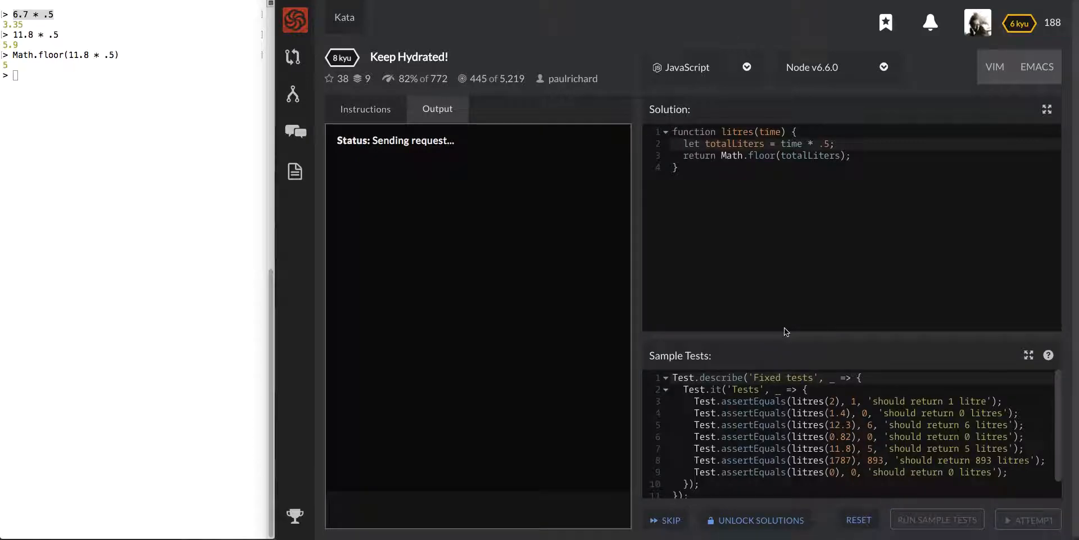
pyautogui.click(937, 519)
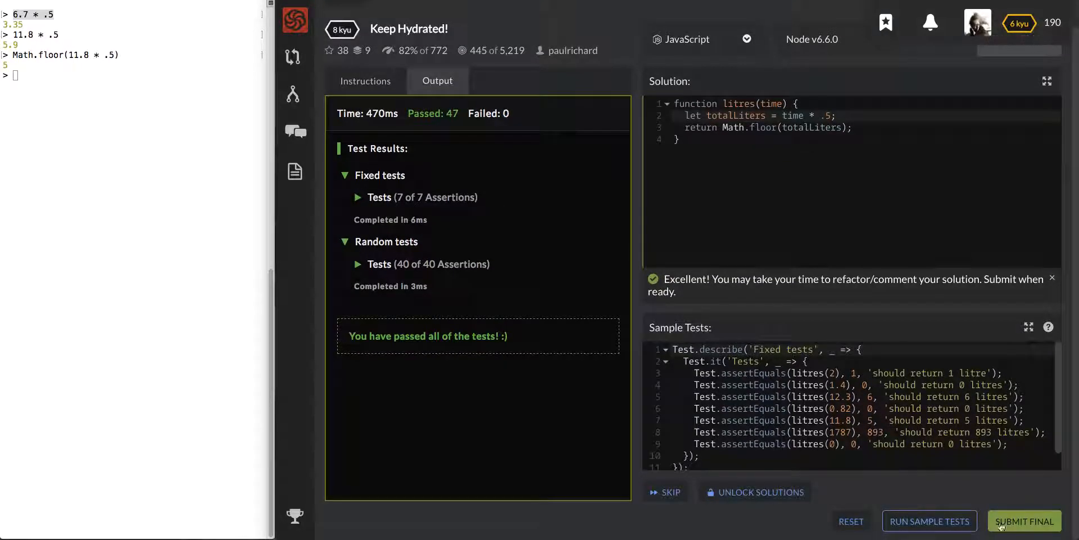
pyautogui.click(1024, 520)
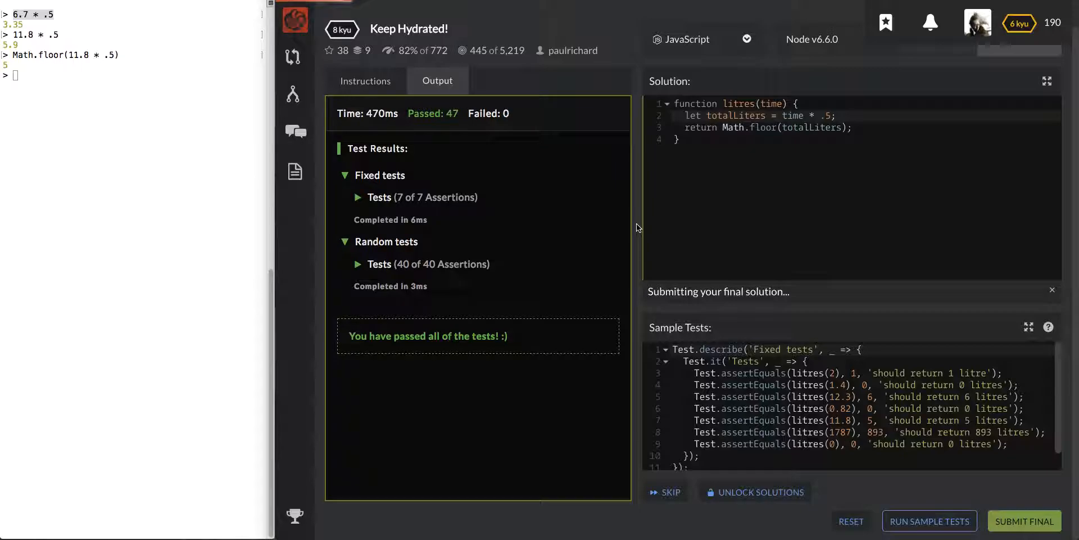
pyautogui.click(1024, 521)
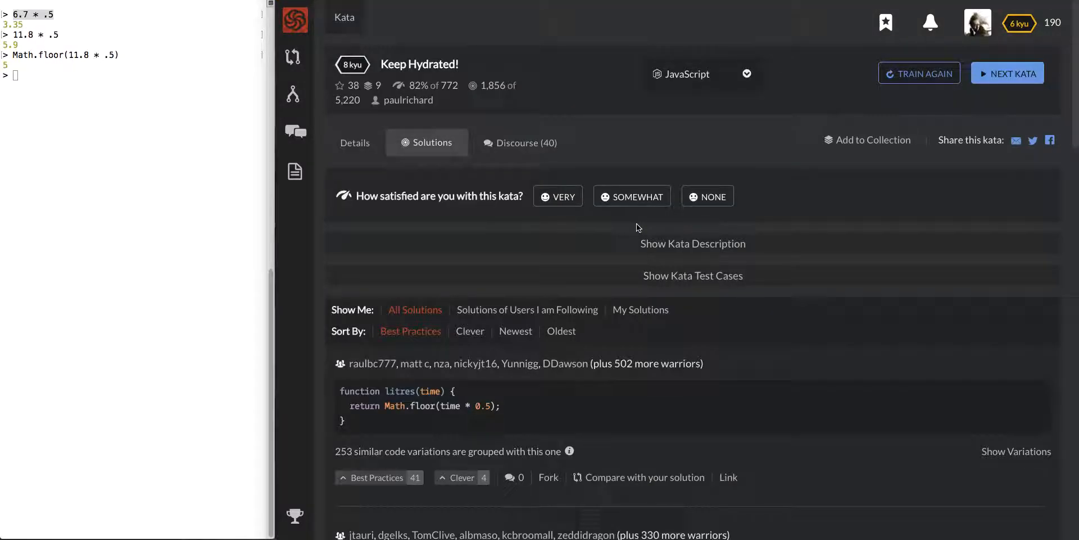